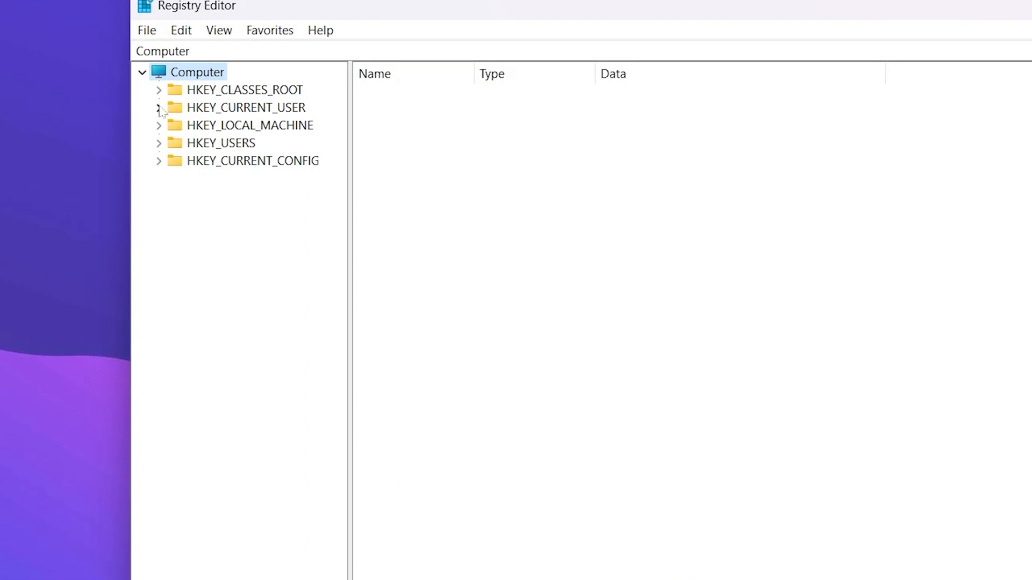
Navigate to HKEY_CURRENT_USER\Software\Microsoft\Windows\CurrentVersion\Run to view the Steam startup entry.
left_click(159, 107)
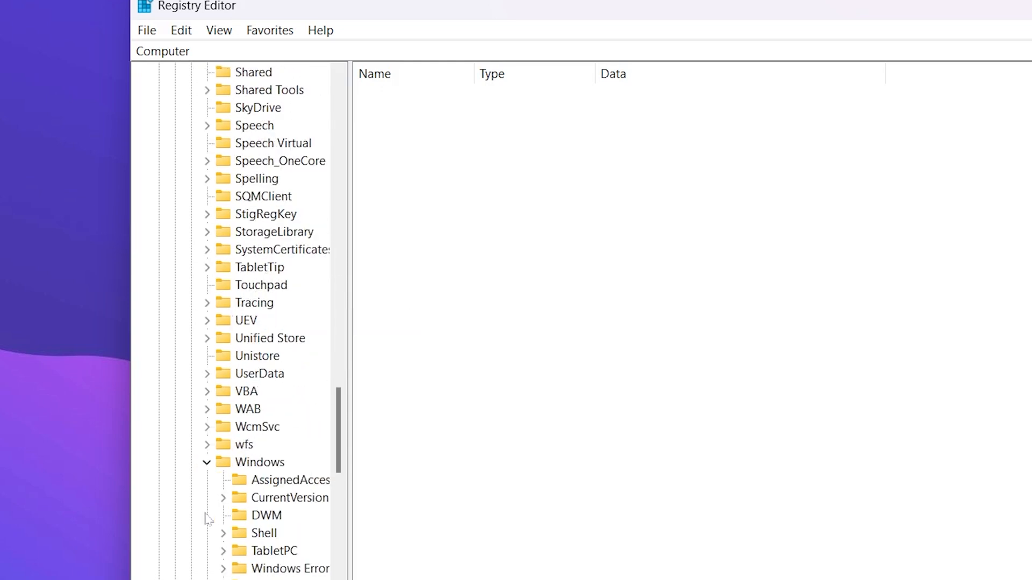
scroll("down", 3)
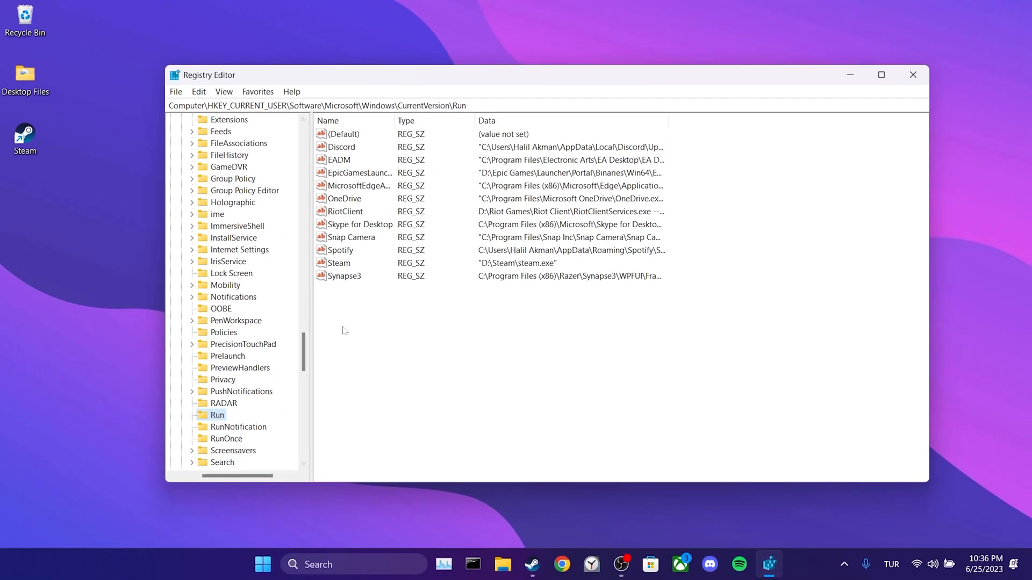
Append --no-startup-window -silent to the Steam Run value's data and save it.
left_click(338, 263)
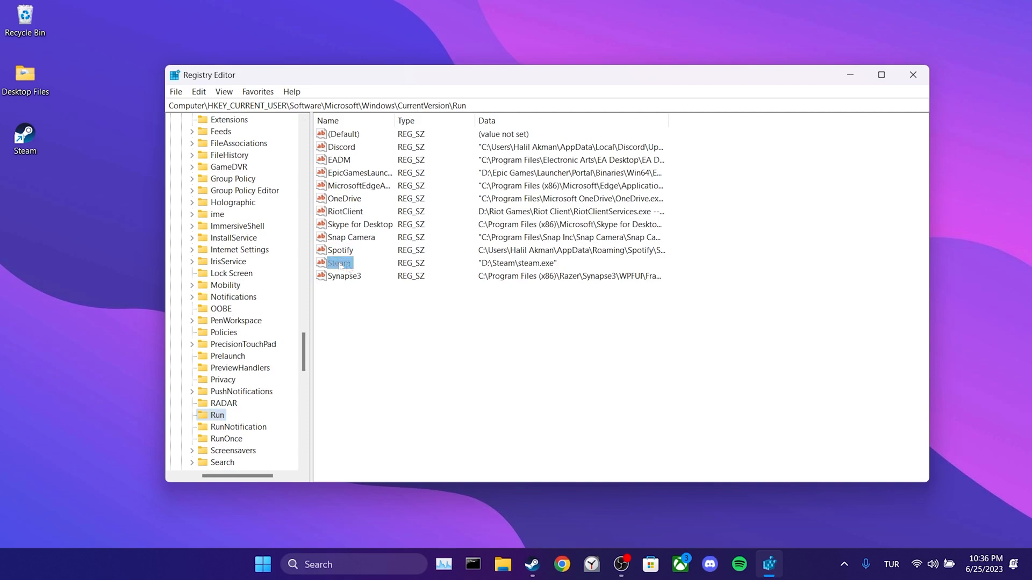
type("--no-star")
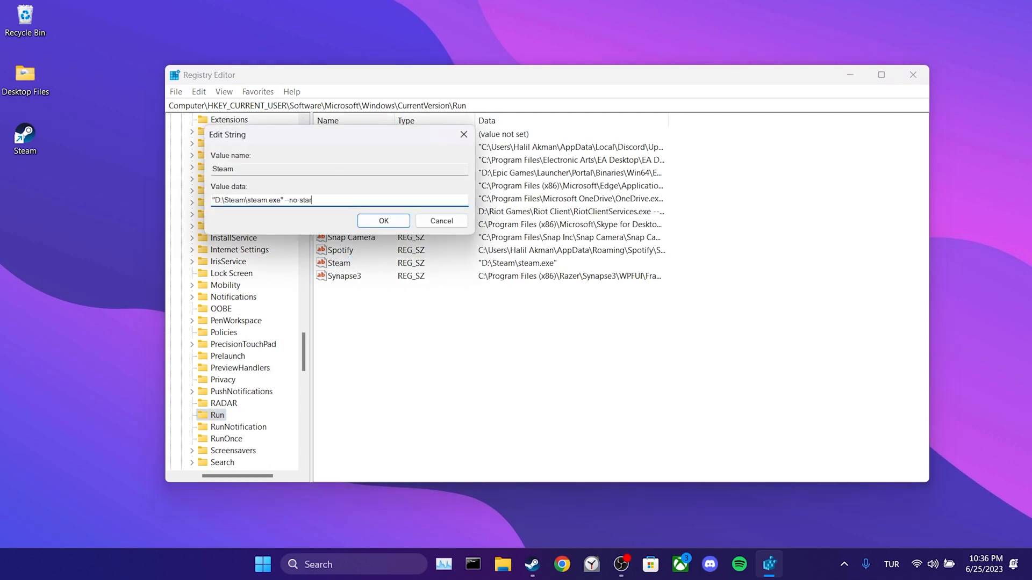
type("tup")
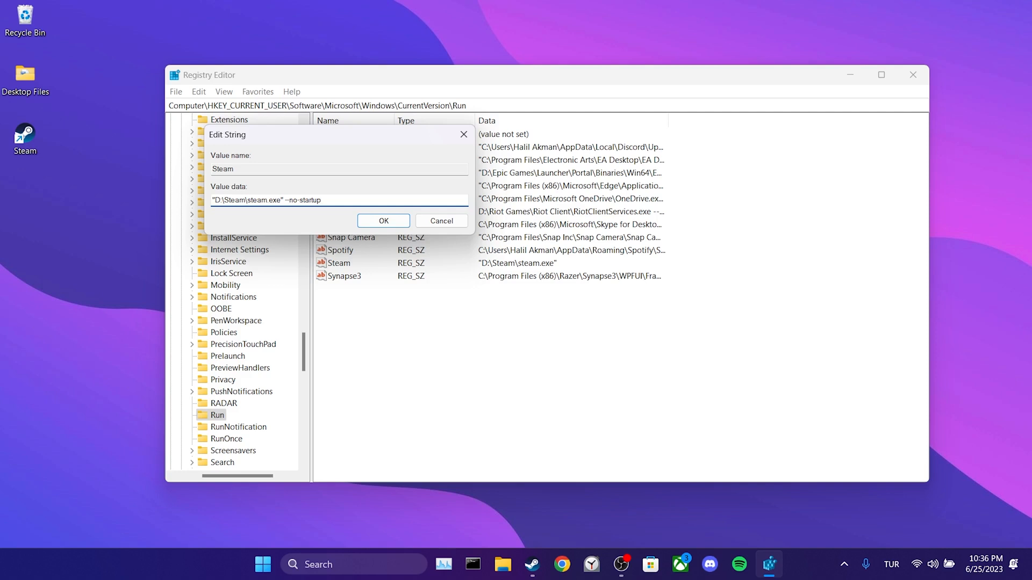
type("-window")
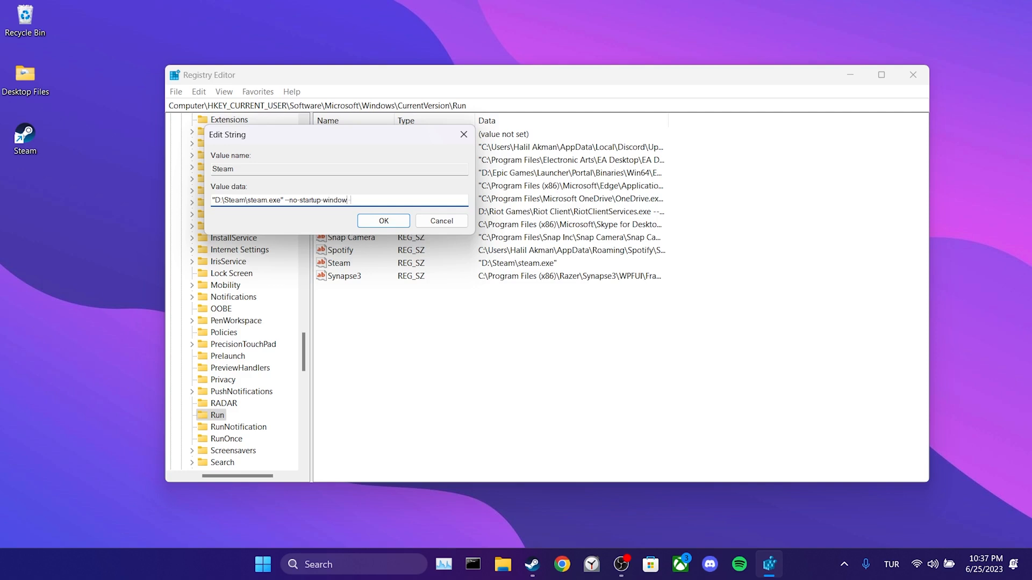
type("-silent")
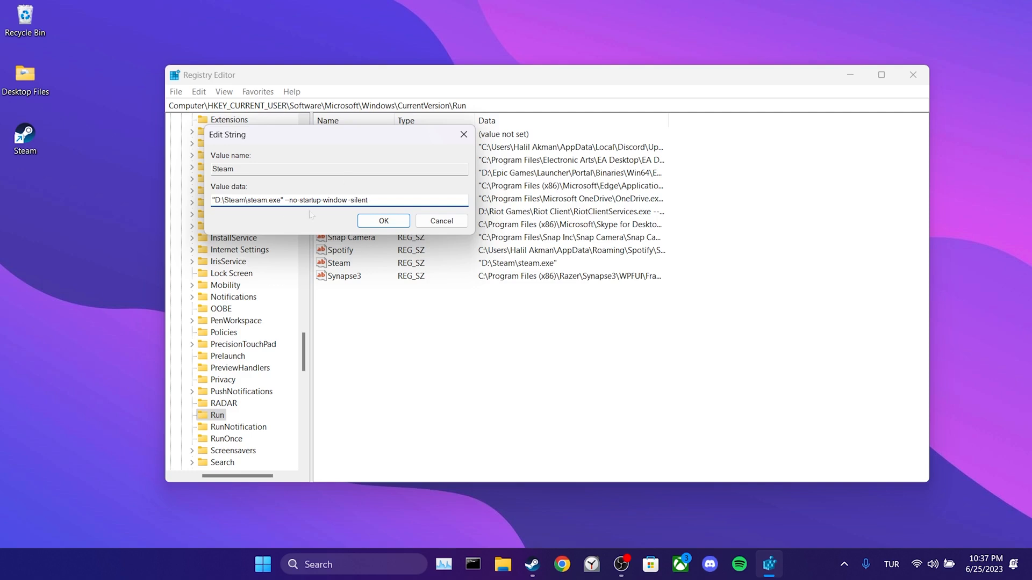
left_click(383, 221)
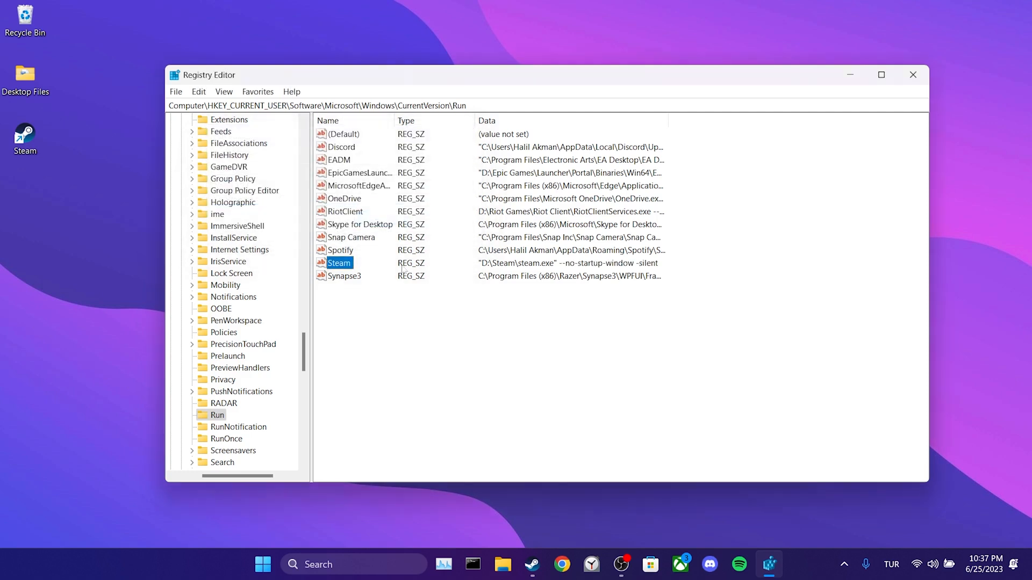
Close Registry Editor, keeping the edited Steam startup value.
left_click(412, 300)
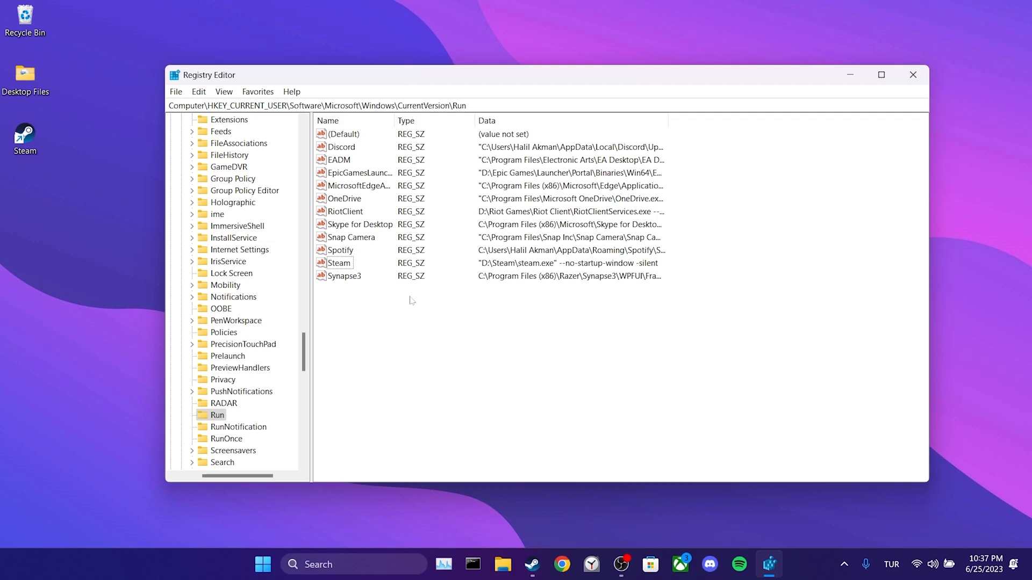
left_click(912, 75)
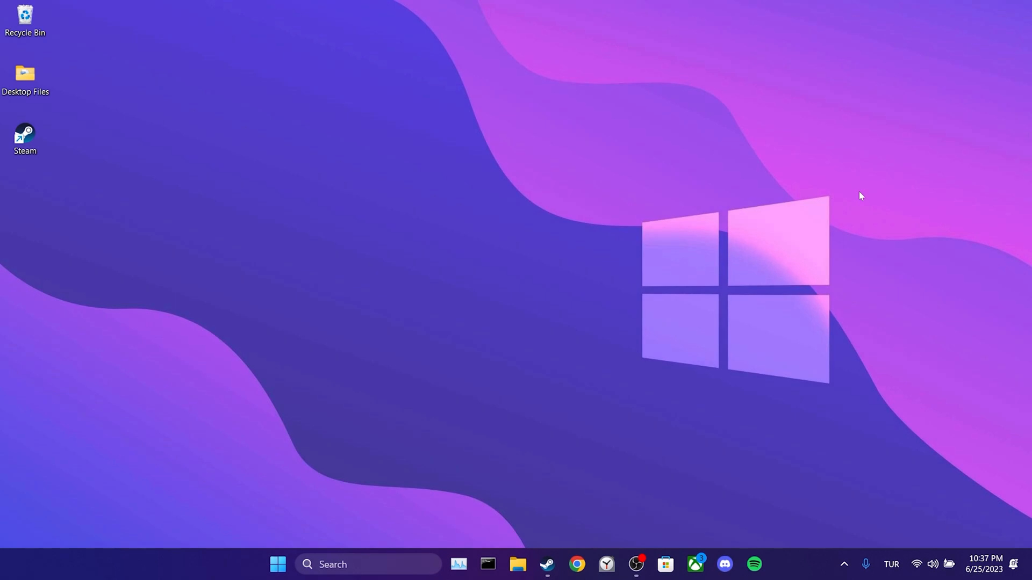
mouse_move(504, 527)
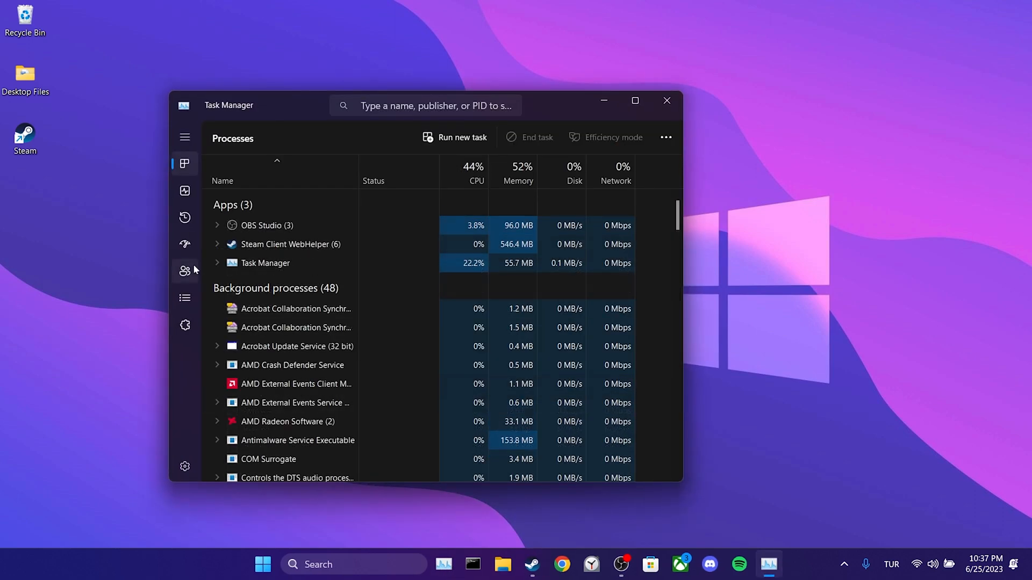
Disable steam.exe in Task Manager's Startup apps, then open Steam's Settings.
left_click(185, 244)
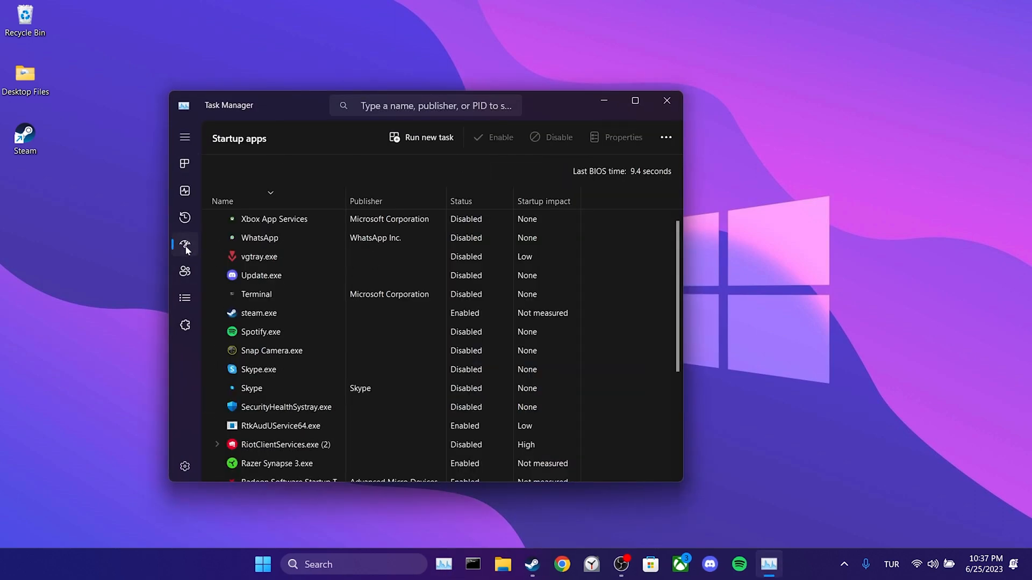
left_click(259, 313)
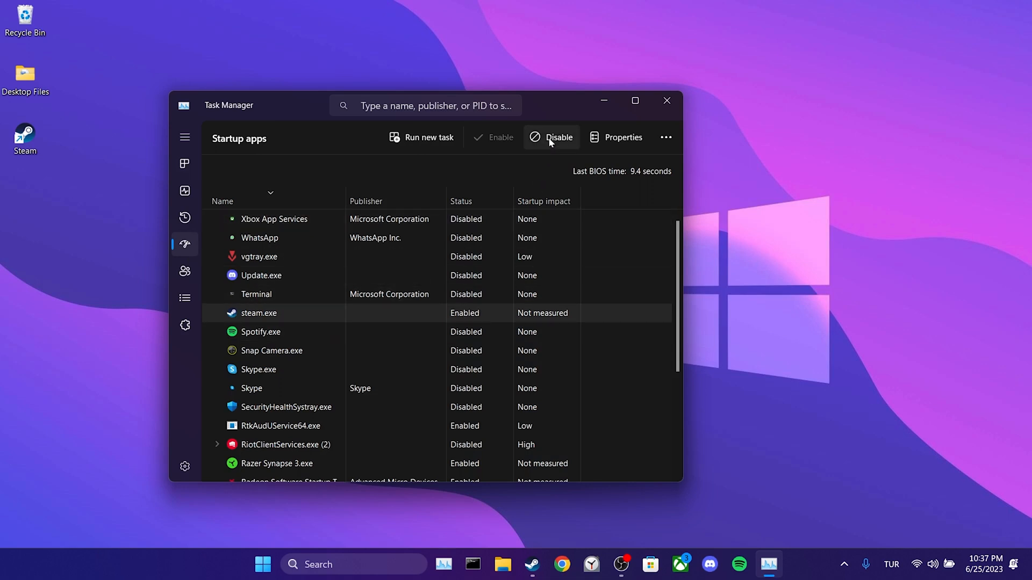
left_click(552, 137)
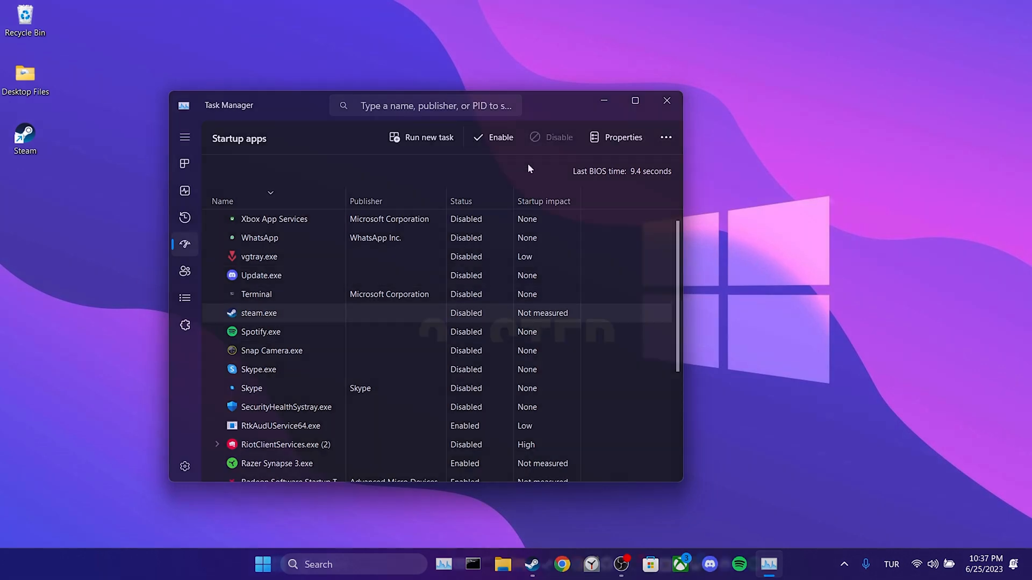
left_click(666, 100)
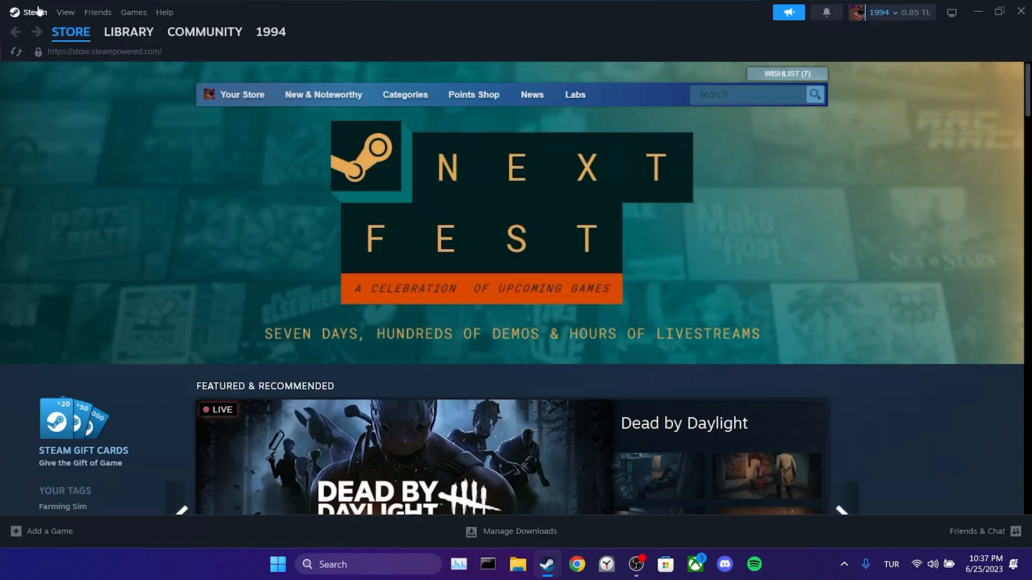
left_click(33, 12)
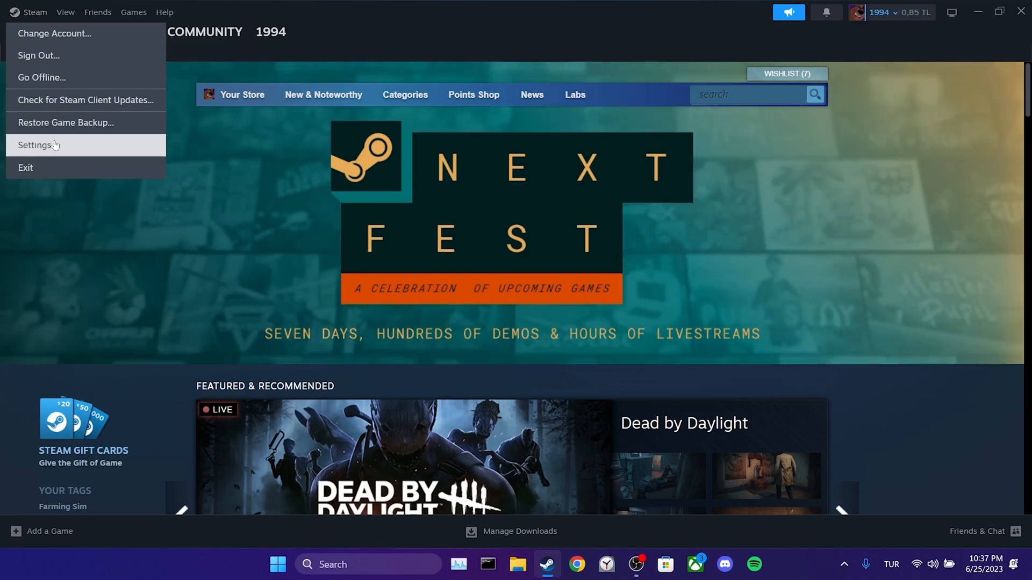
left_click(30, 145)
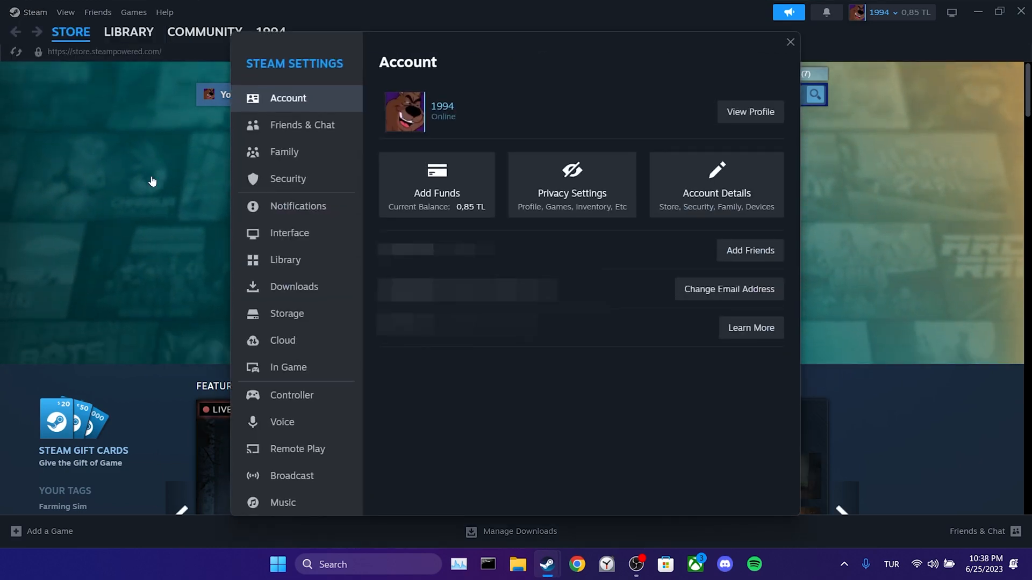
Switch off 'Run Steam when my computer starts' on the Interface page and close Steam.
left_click(289, 233)
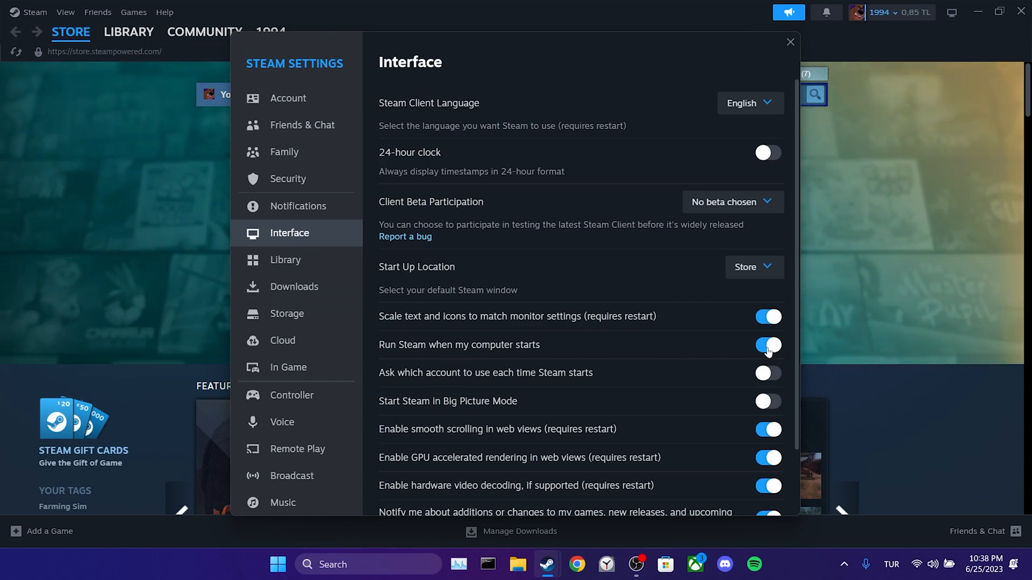
left_click(767, 346)
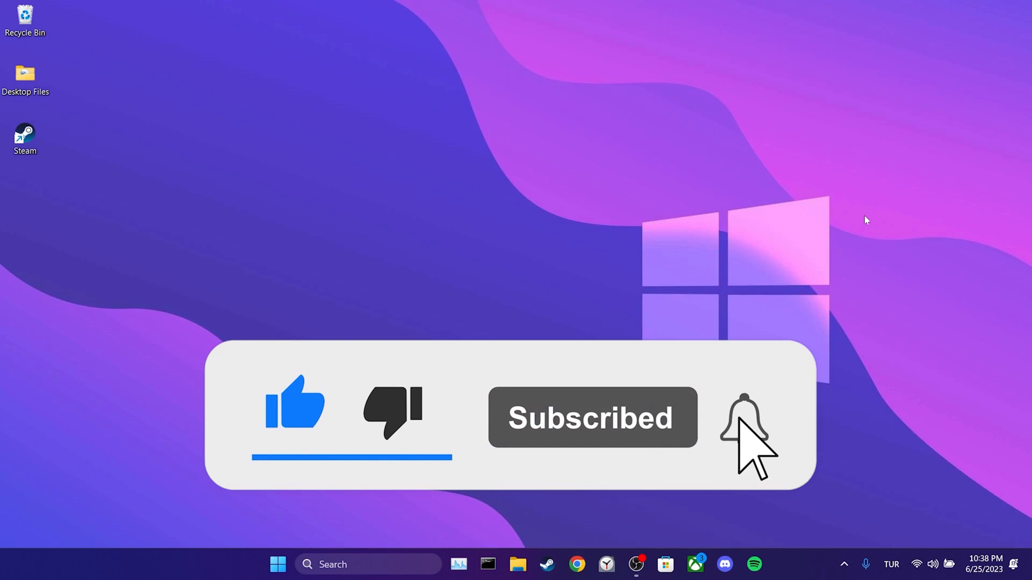
left_click(739, 424)
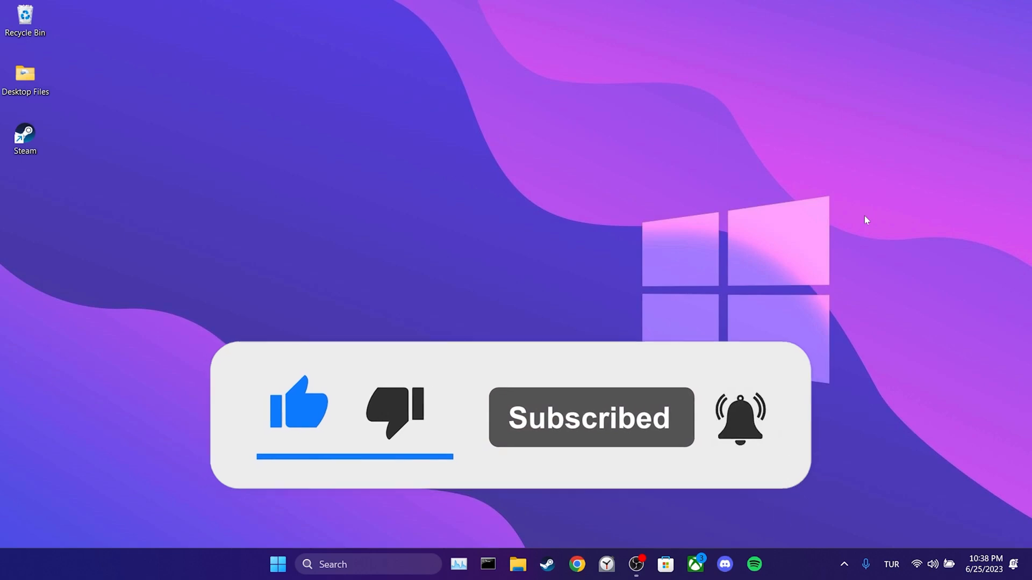